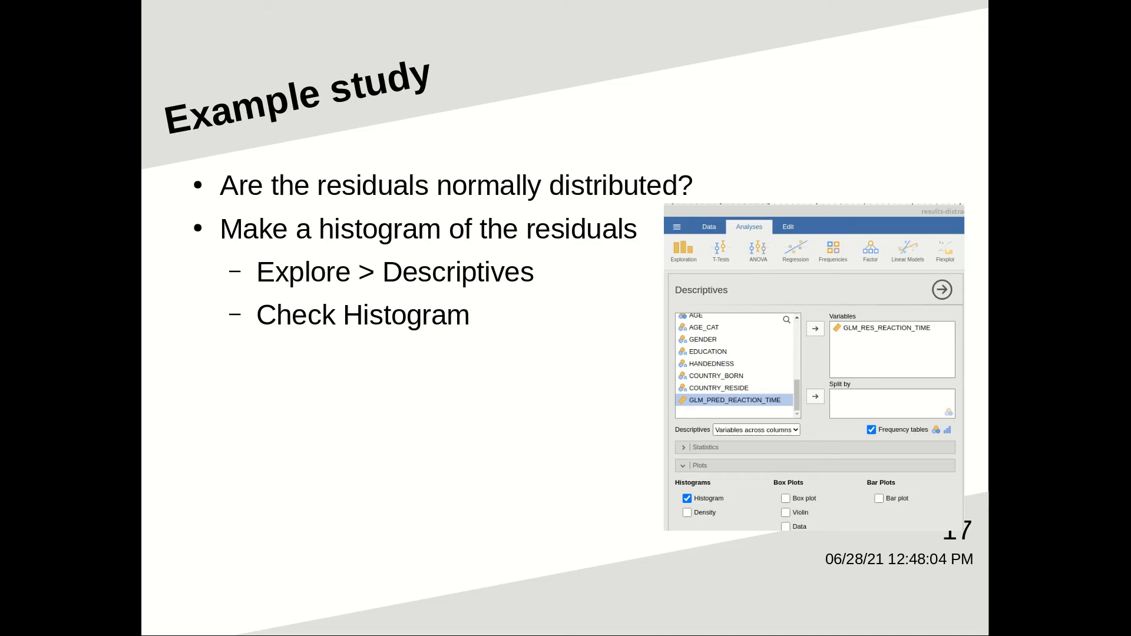
# Step: Advance the slideshow to slide 19, asking whether the residuals are heteroskedastic
pyautogui.press('right')
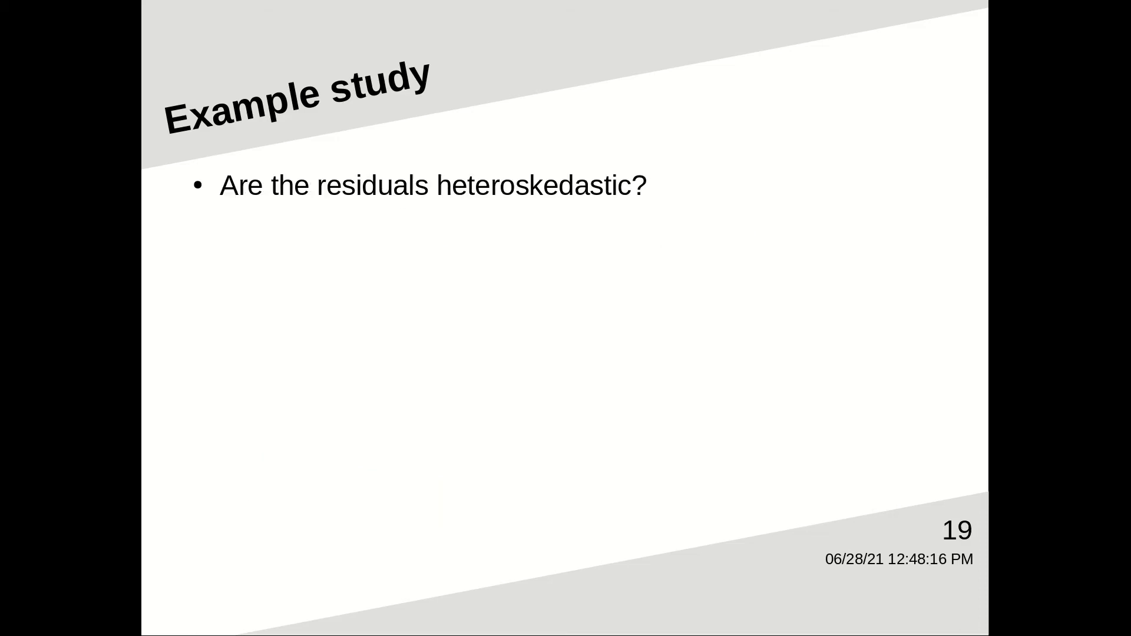